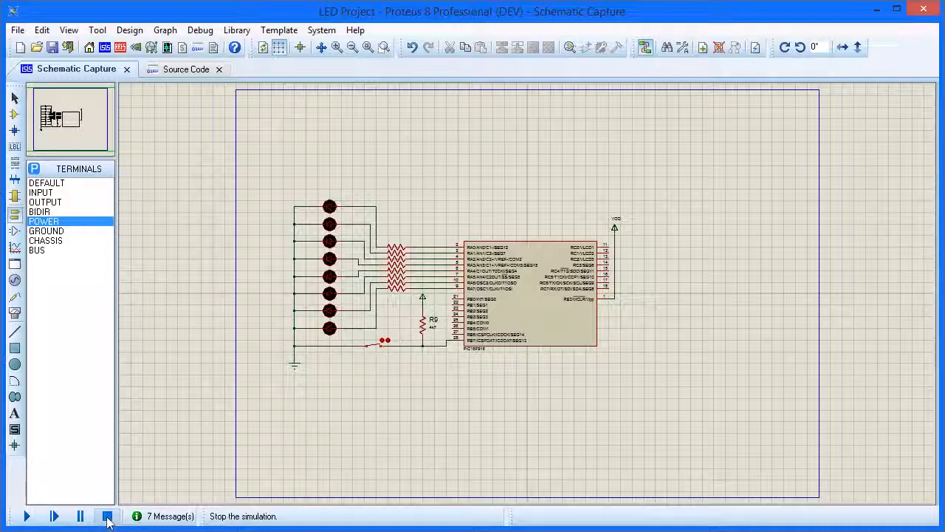
Step: Stop the running LED simulation to get back the editable schematic
click(107, 515)
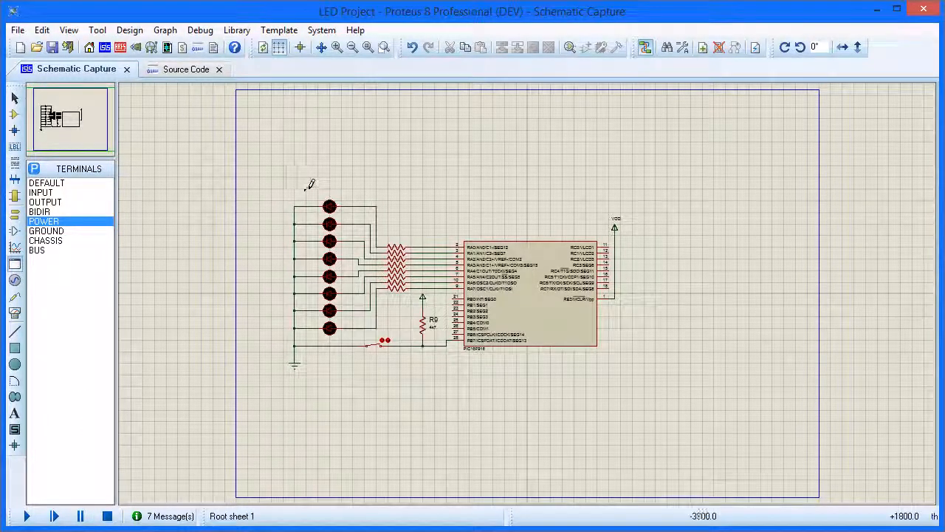
Step: Run the LED simulation from the Source Code view, watching the active LED popups
drag(314, 195, 347, 318)
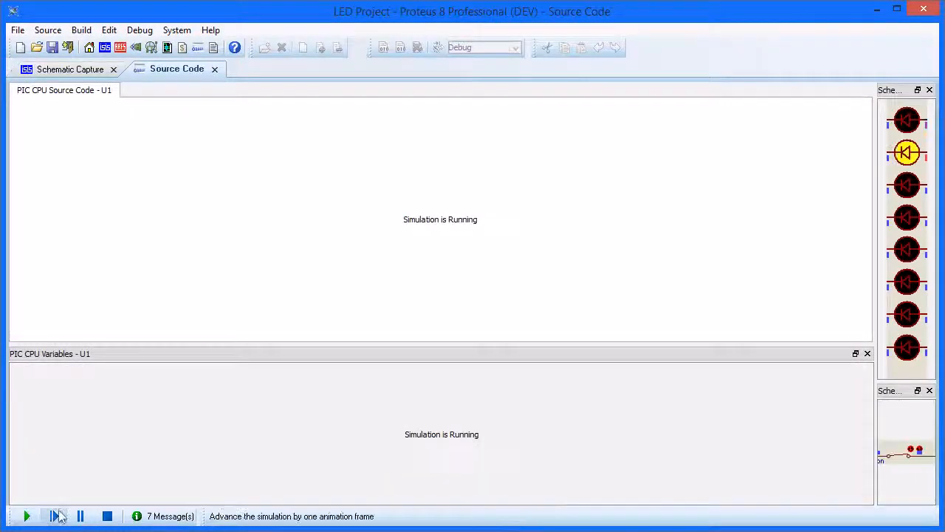
Step: Advance the simulation one frame, then stop it to show main.c and the compile output
click(55, 516)
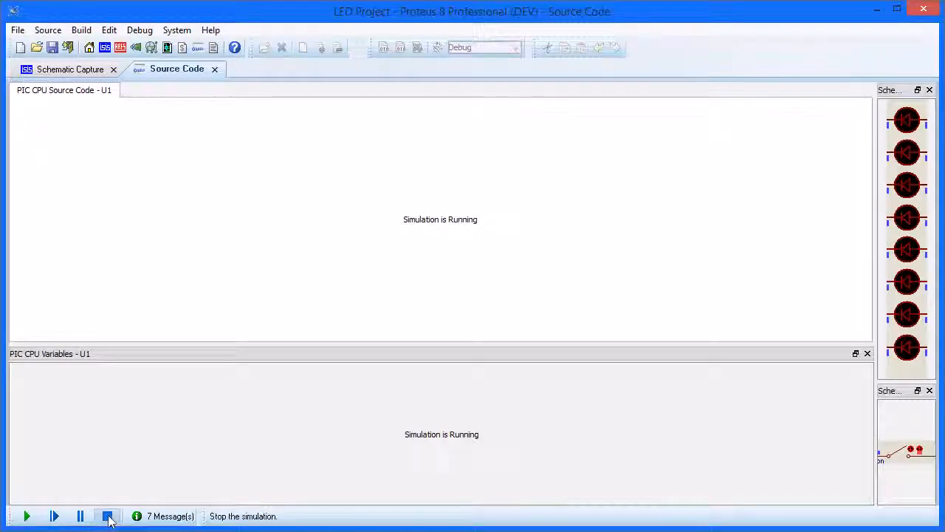
click(108, 515)
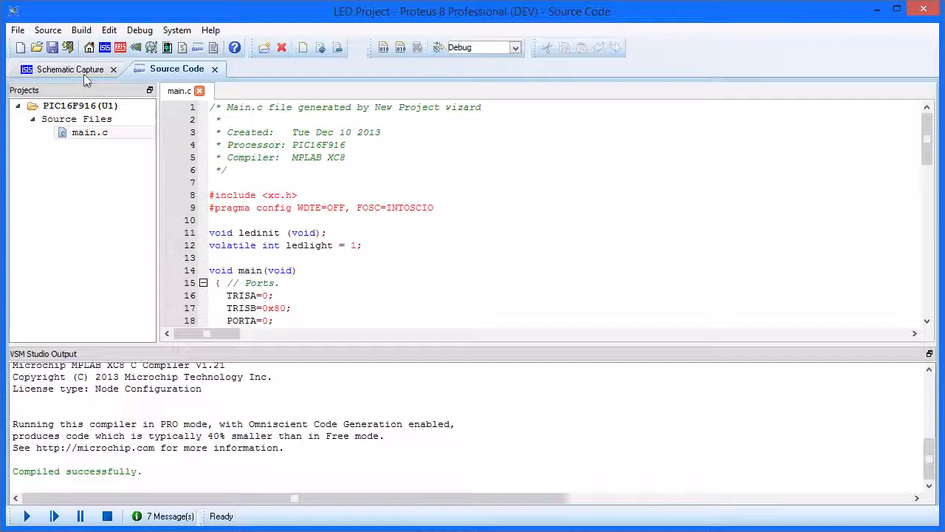
Step: Split the schematic into its own window beside the code and start the simulation
click(70, 68)
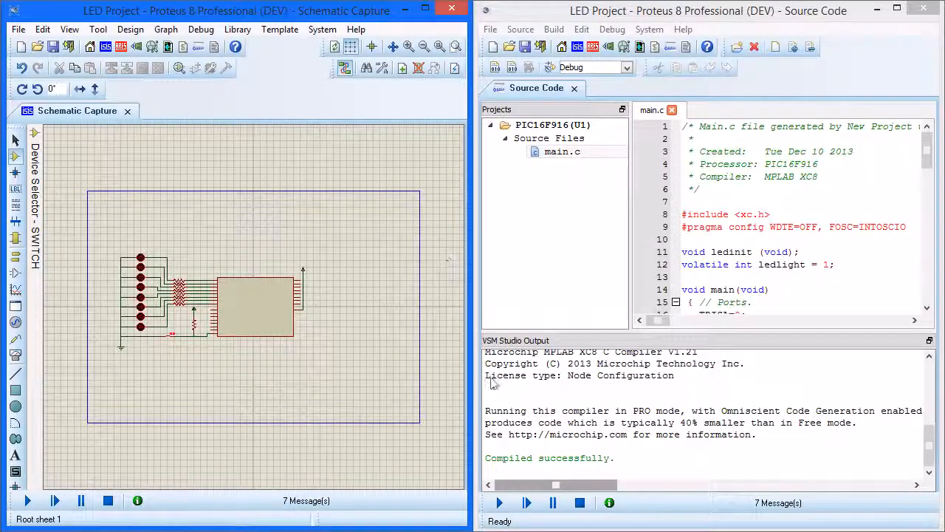
mouse_move(500, 503)
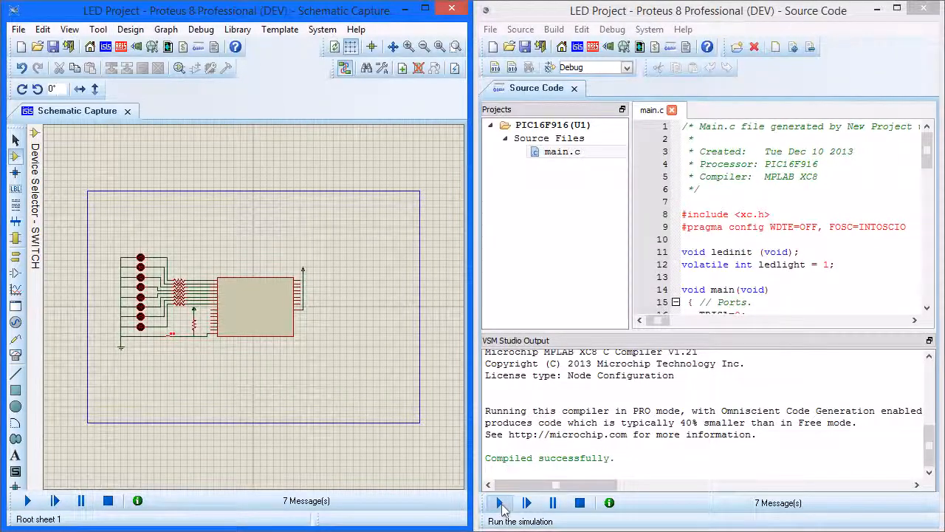
click(500, 502)
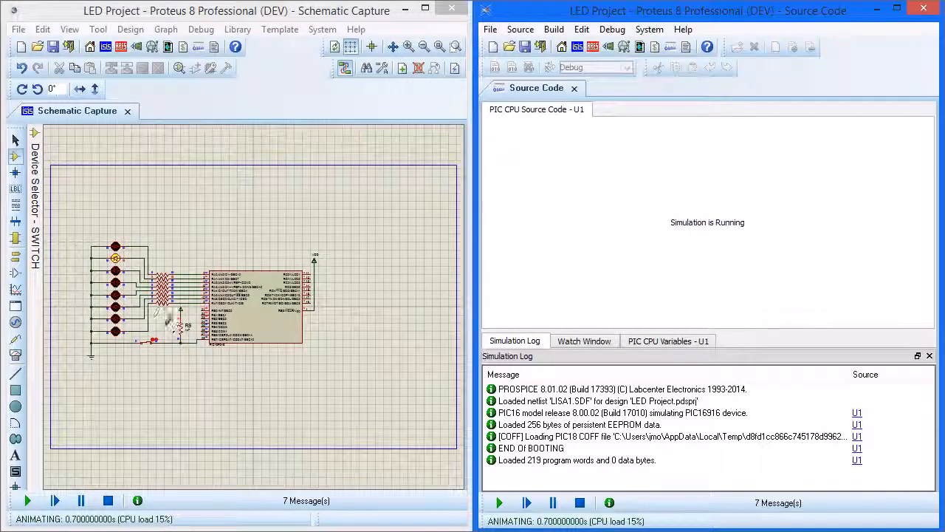